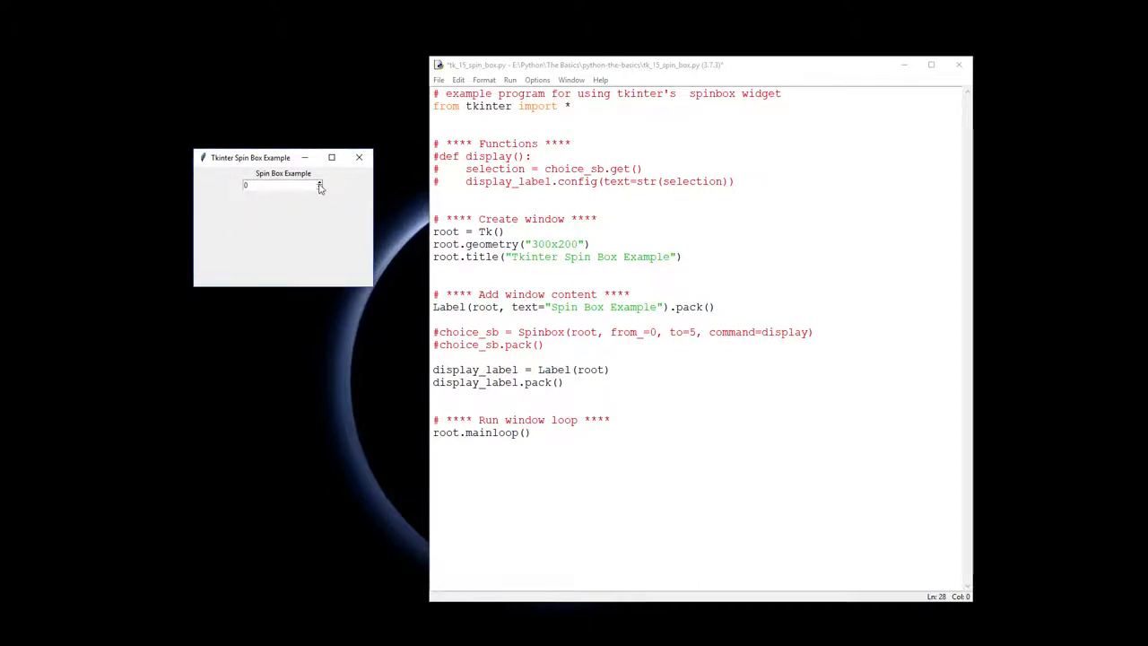
# Step the spin box value up and down, watching the label follow until it shows 5
pyautogui.click(319, 184)
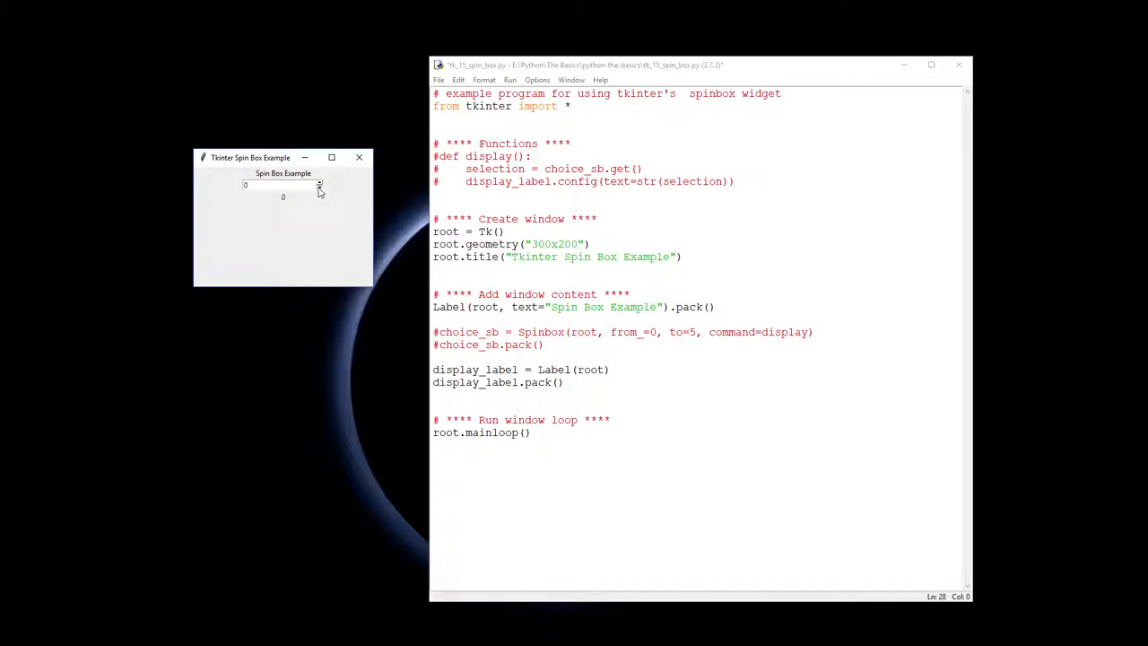
pyautogui.click(319, 184)
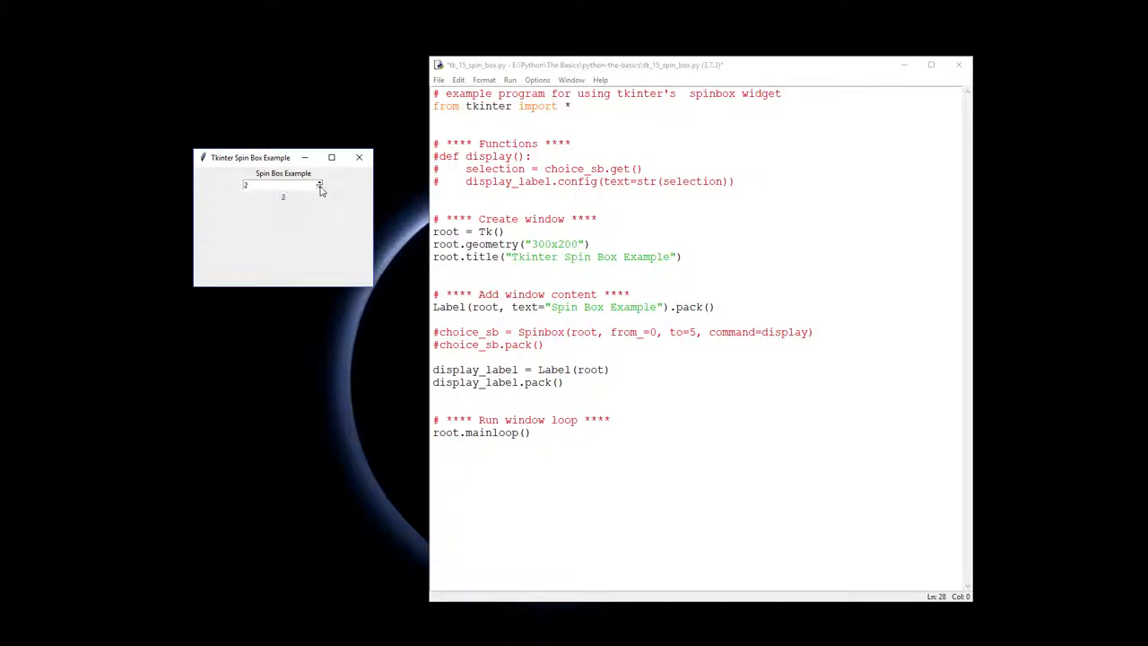
pyautogui.click(319, 182)
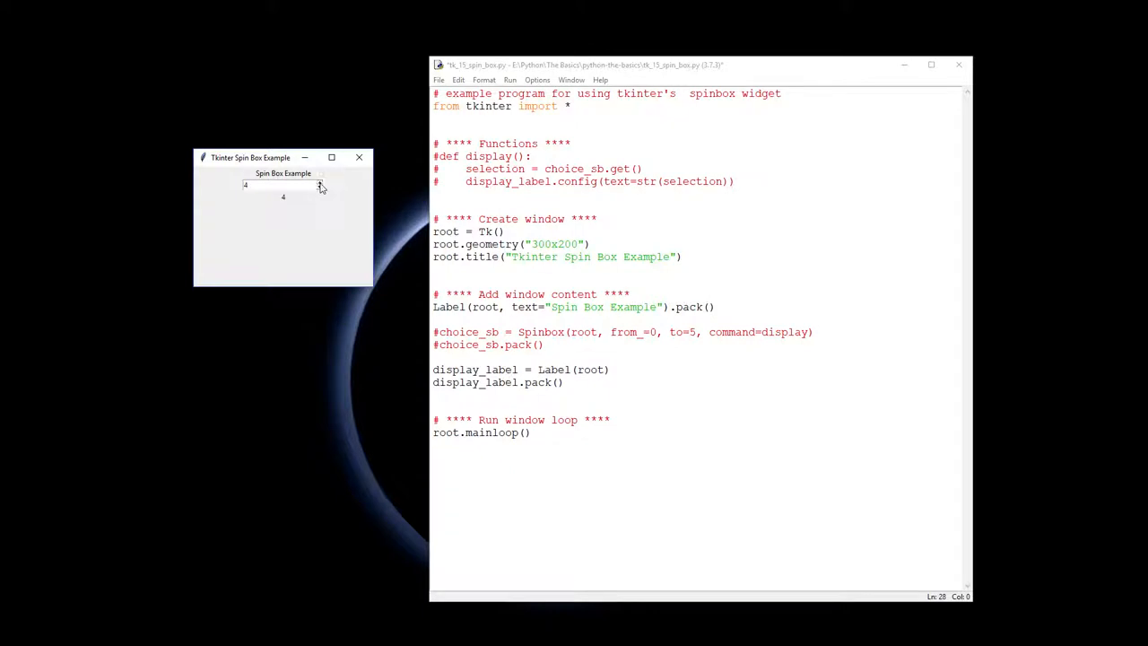
pyautogui.click(320, 187)
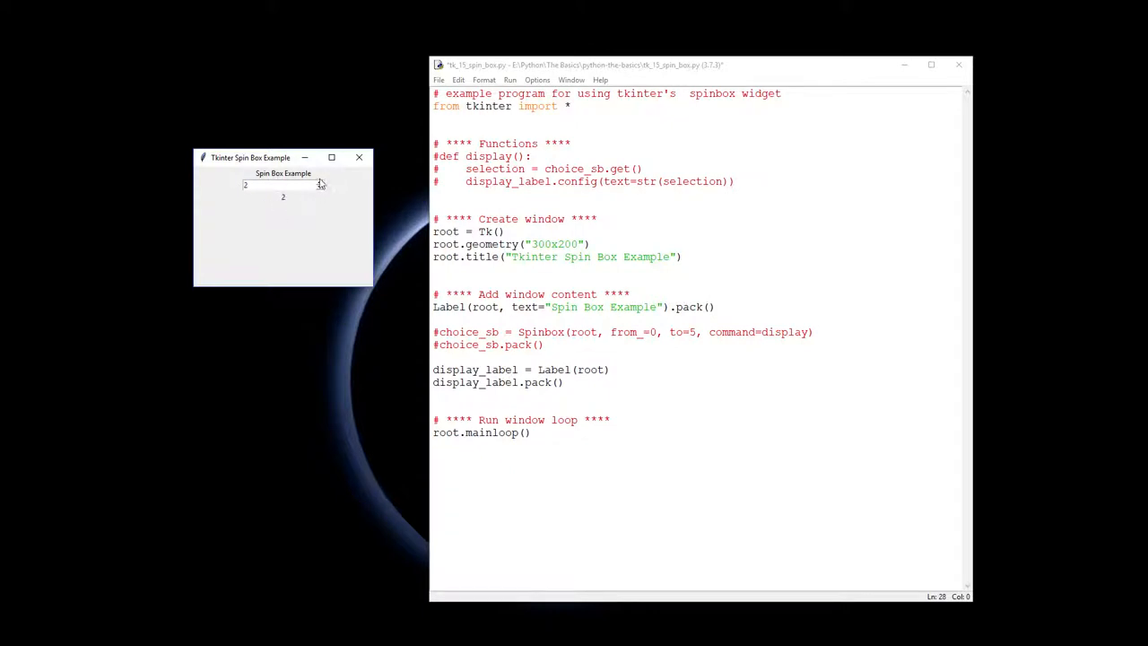
pyautogui.click(319, 182)
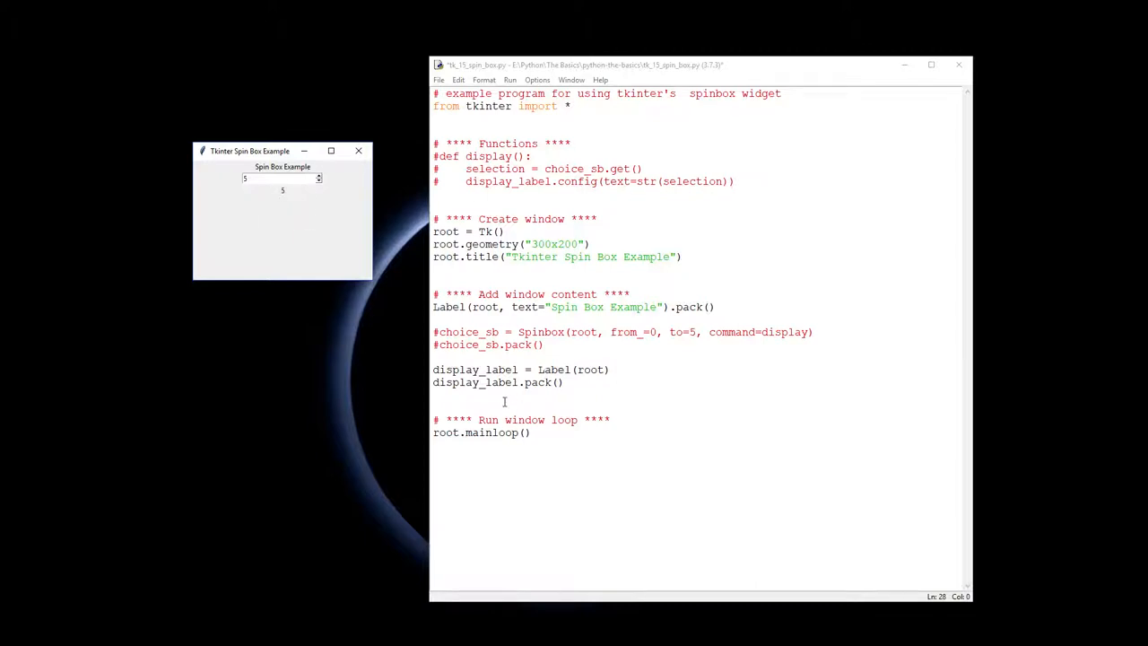
pyautogui.moveTo(493, 477)
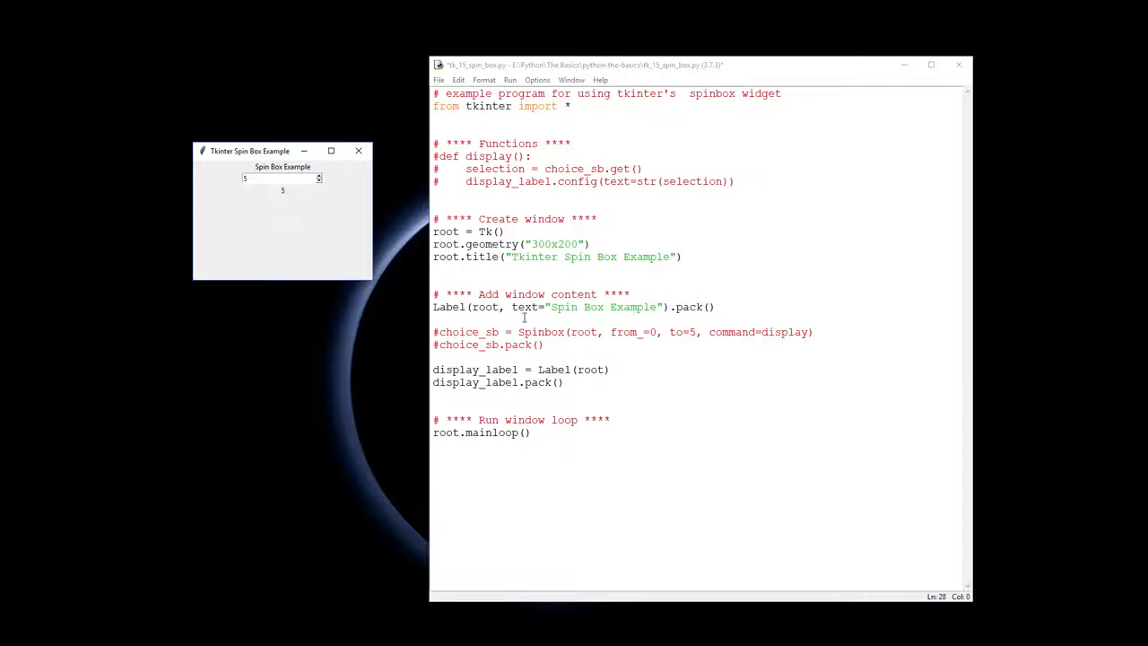
pyautogui.moveTo(444, 330)
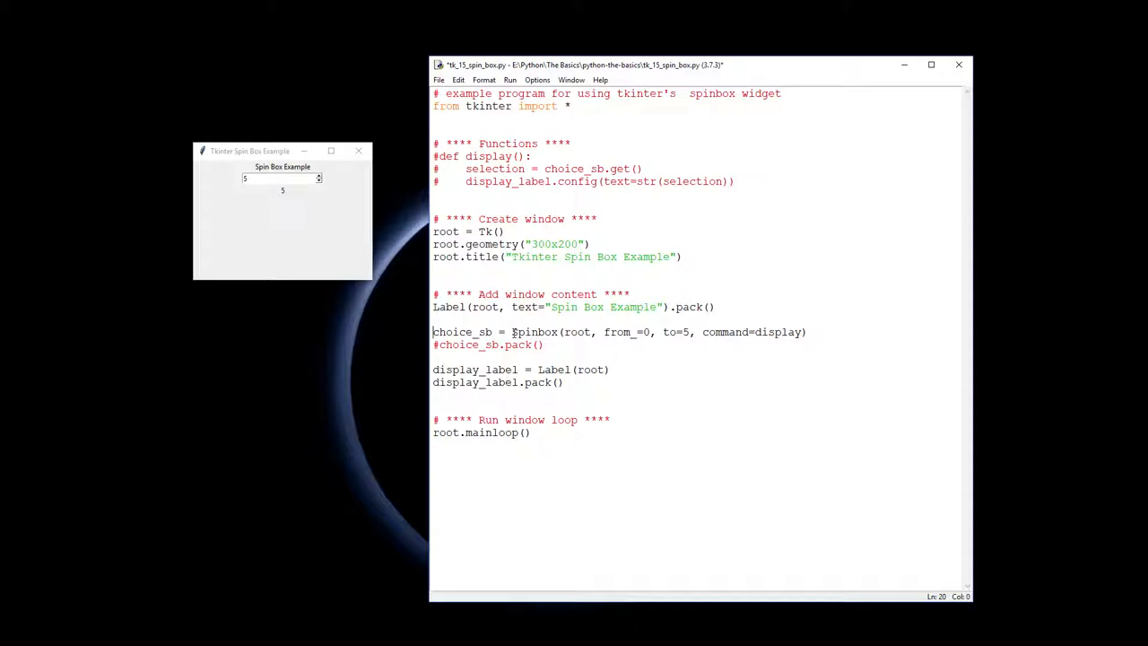
# Highlight the choice_sb variable name and the root argument of the Spinbox call
pyautogui.doubleClick(462, 332)
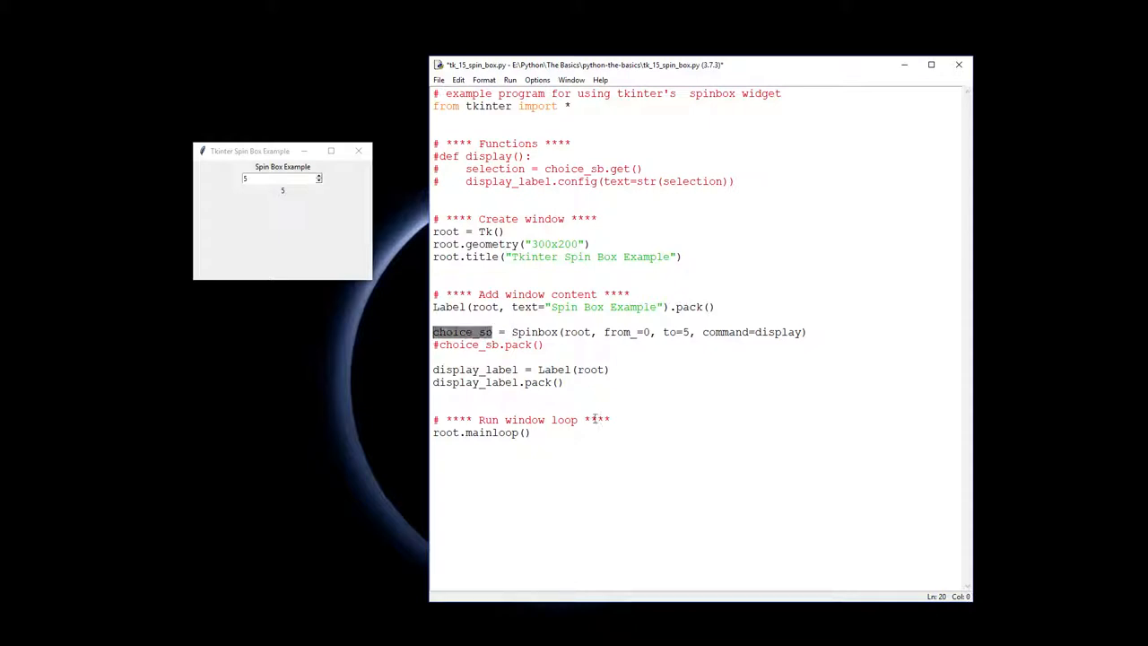
pyautogui.click(534, 344)
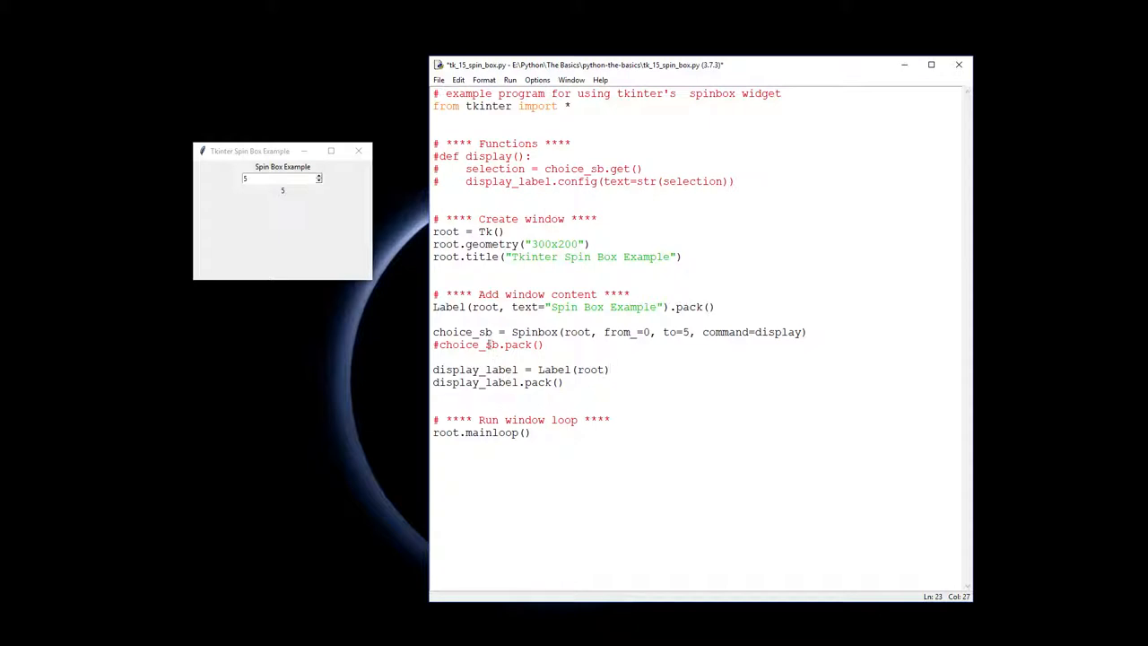
pyautogui.doubleClick(534, 332)
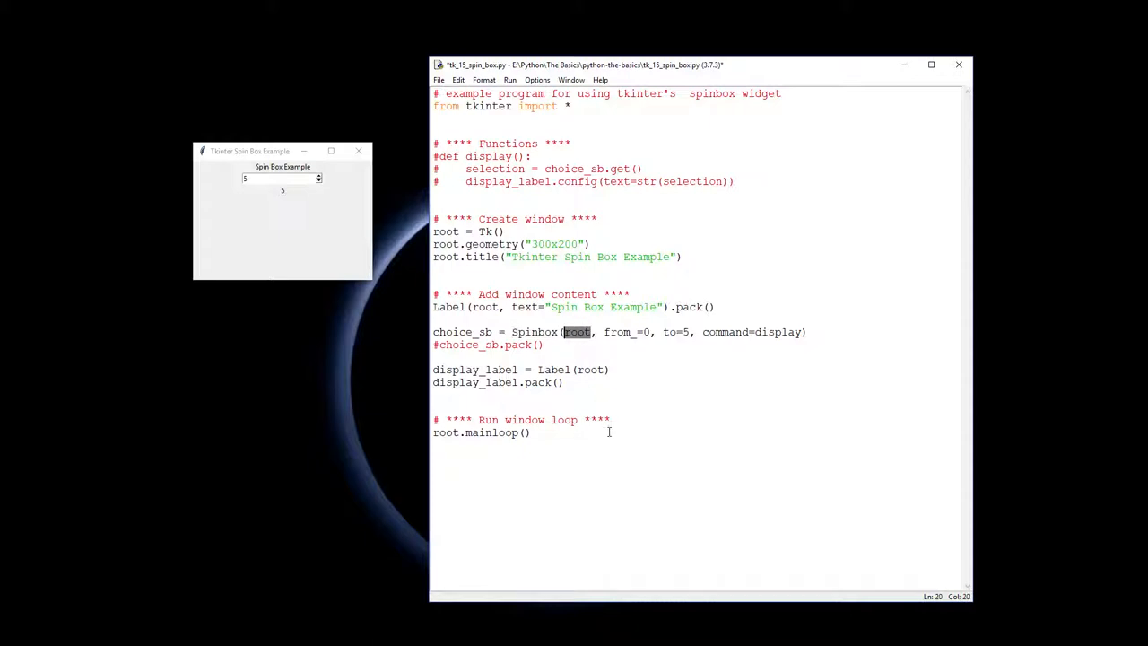
pyautogui.click(604, 332)
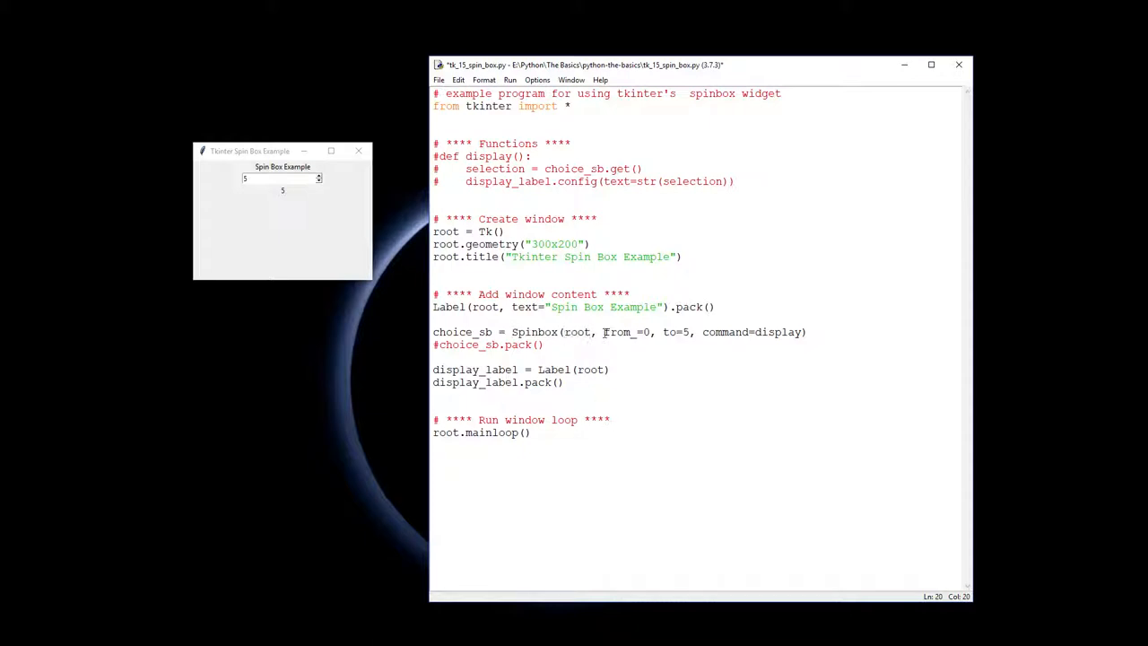
pyautogui.click(645, 382)
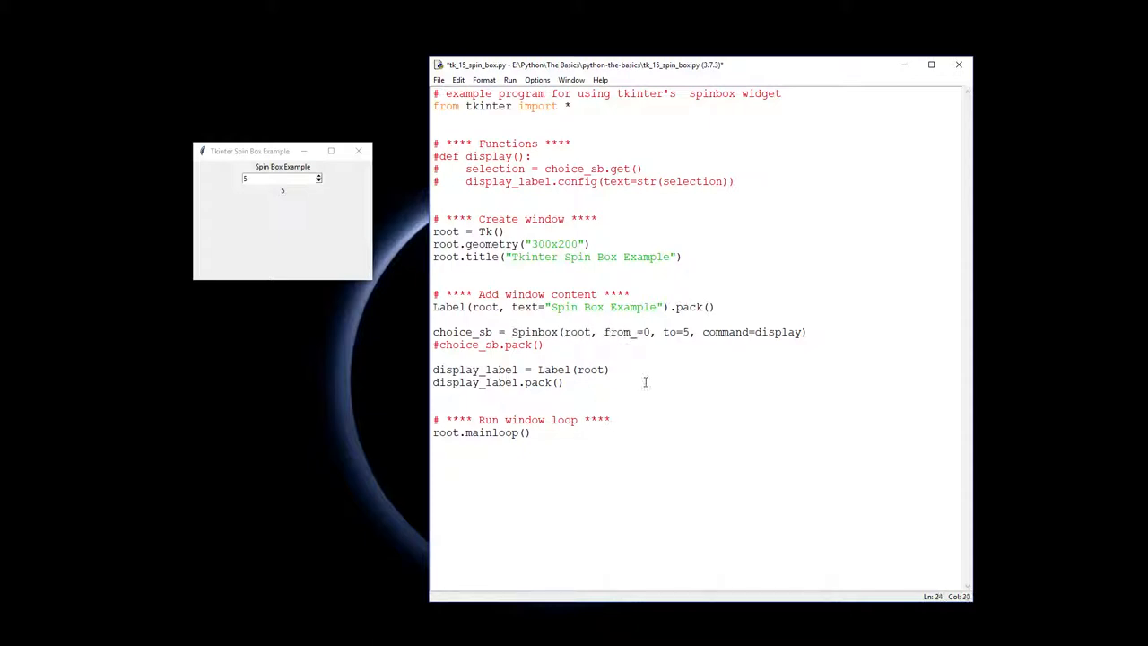
# Highlight the from_, to and command=display arguments, and lower the spin box value to 3
pyautogui.doubleClick(617, 332)
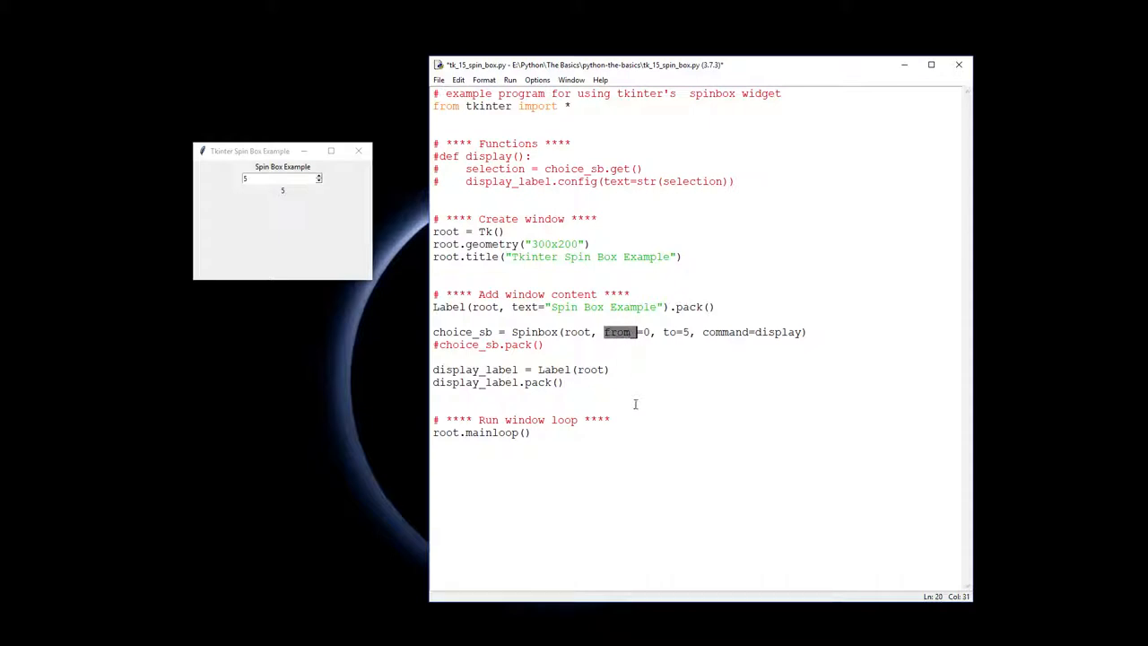
pyautogui.moveTo(655, 370)
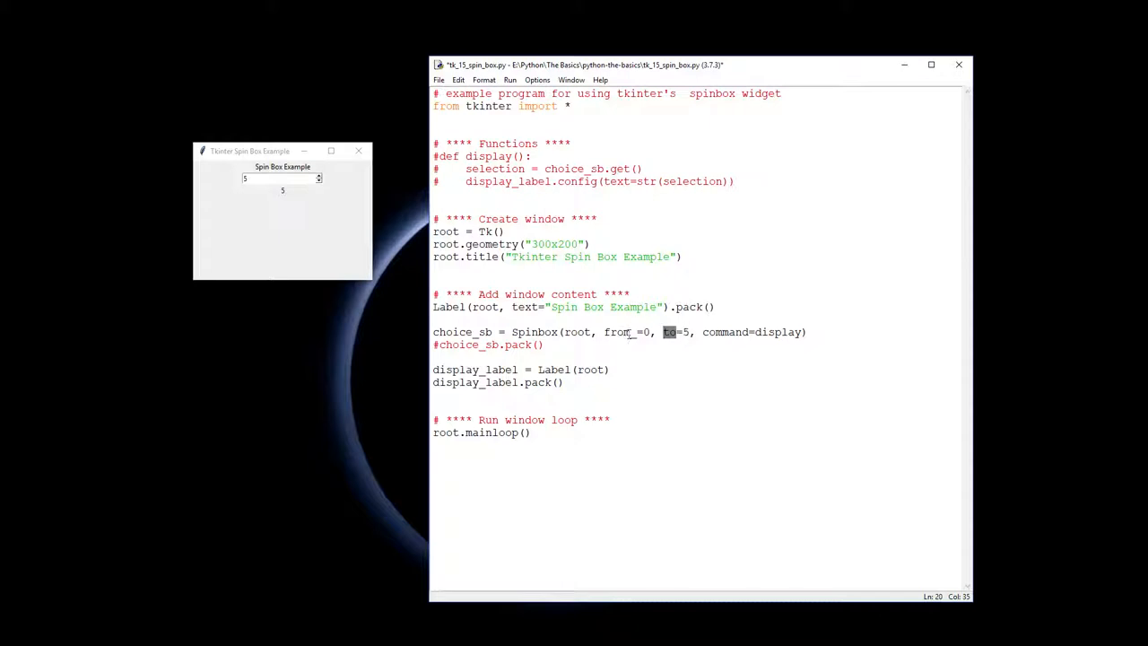
pyautogui.doubleClick(617, 332)
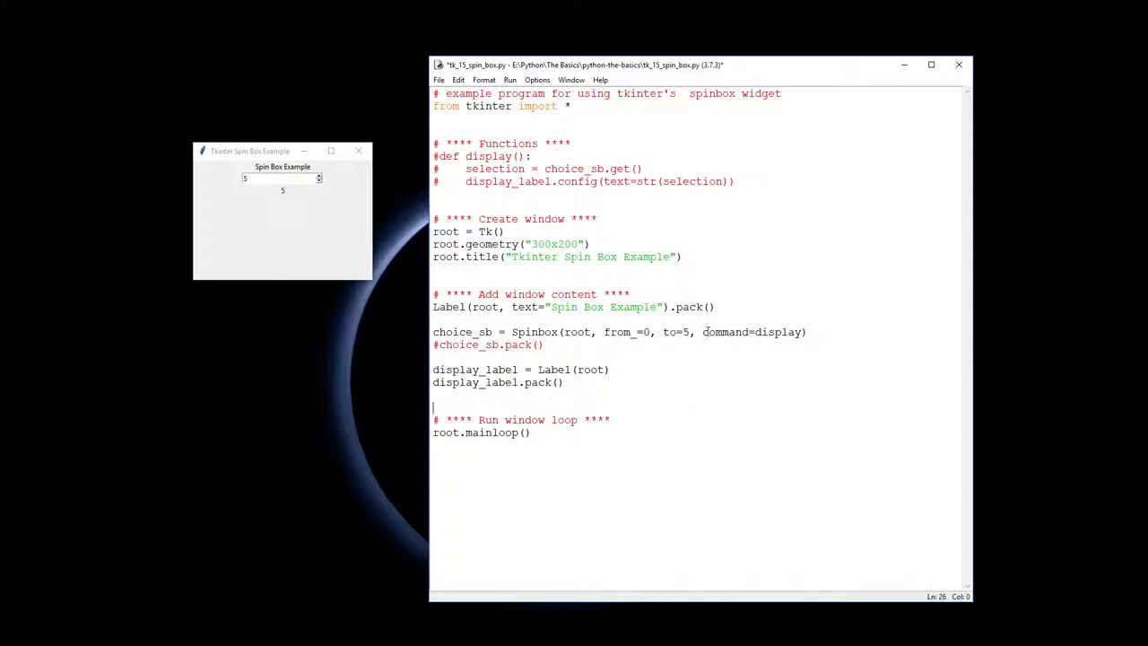
pyautogui.doubleClick(725, 332)
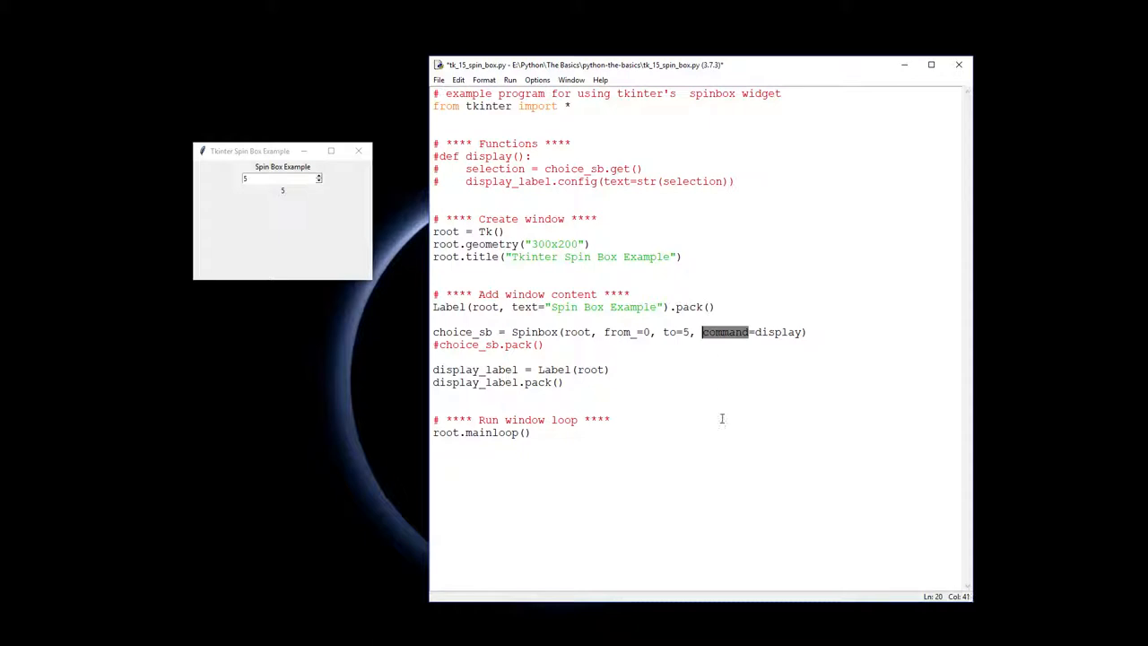
pyautogui.moveTo(728, 393)
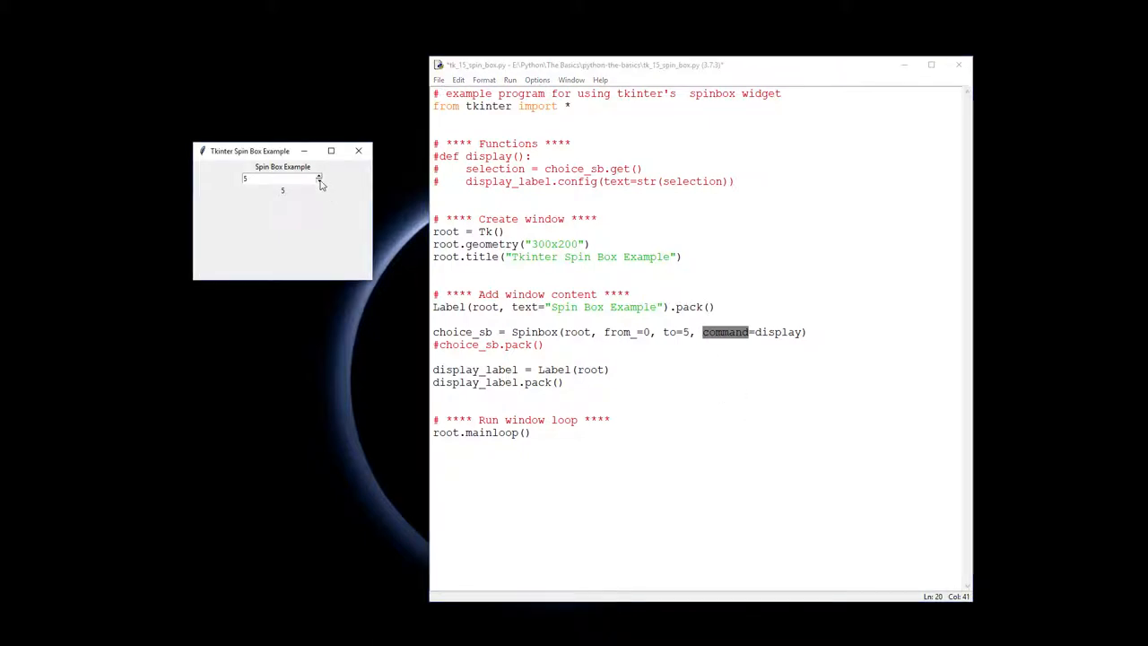
pyautogui.click(318, 182)
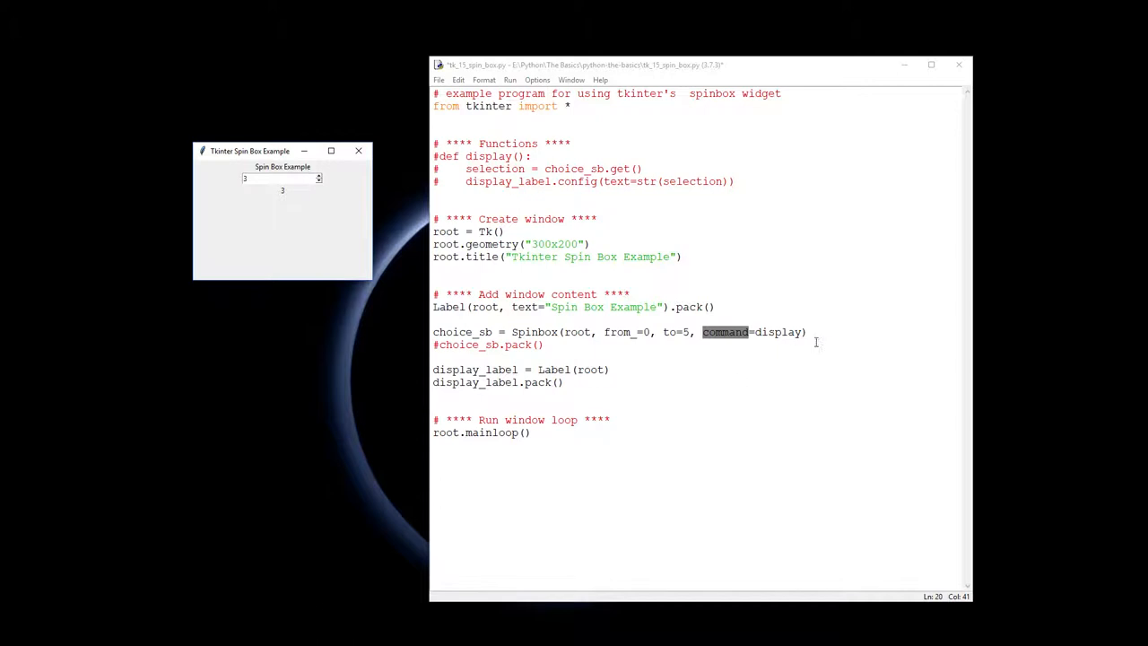
pyautogui.doubleClick(777, 332)
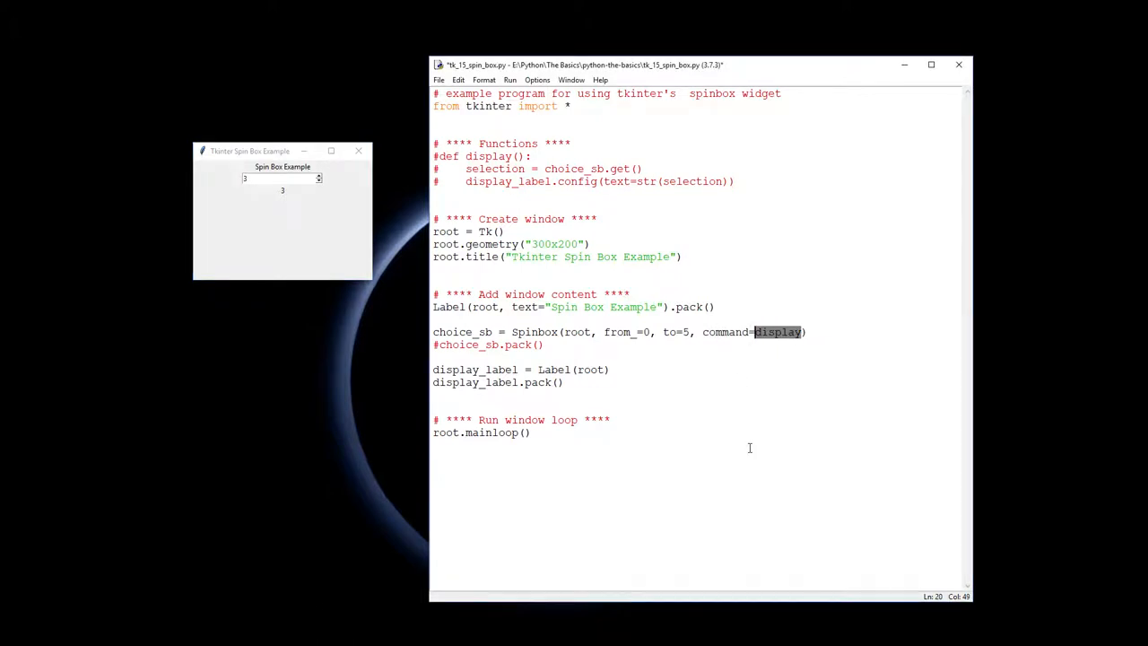
pyautogui.click(460, 352)
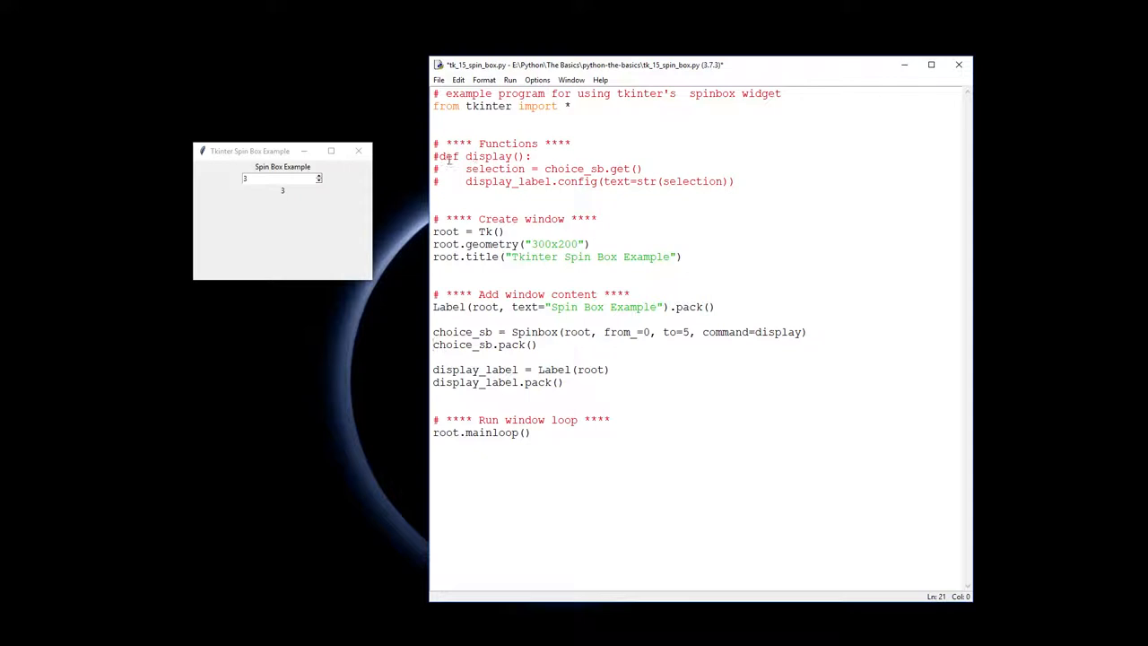
# Examine the display() header and its selection = choice_sb.get() line
pyautogui.click(471, 146)
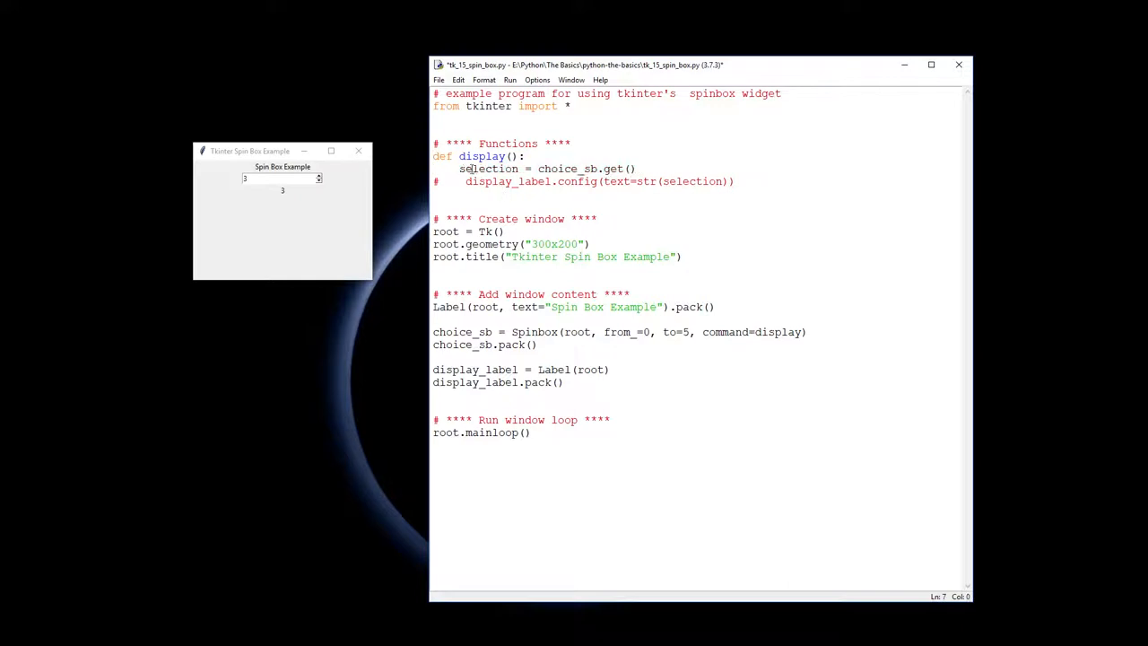
pyautogui.doubleClick(488, 168)
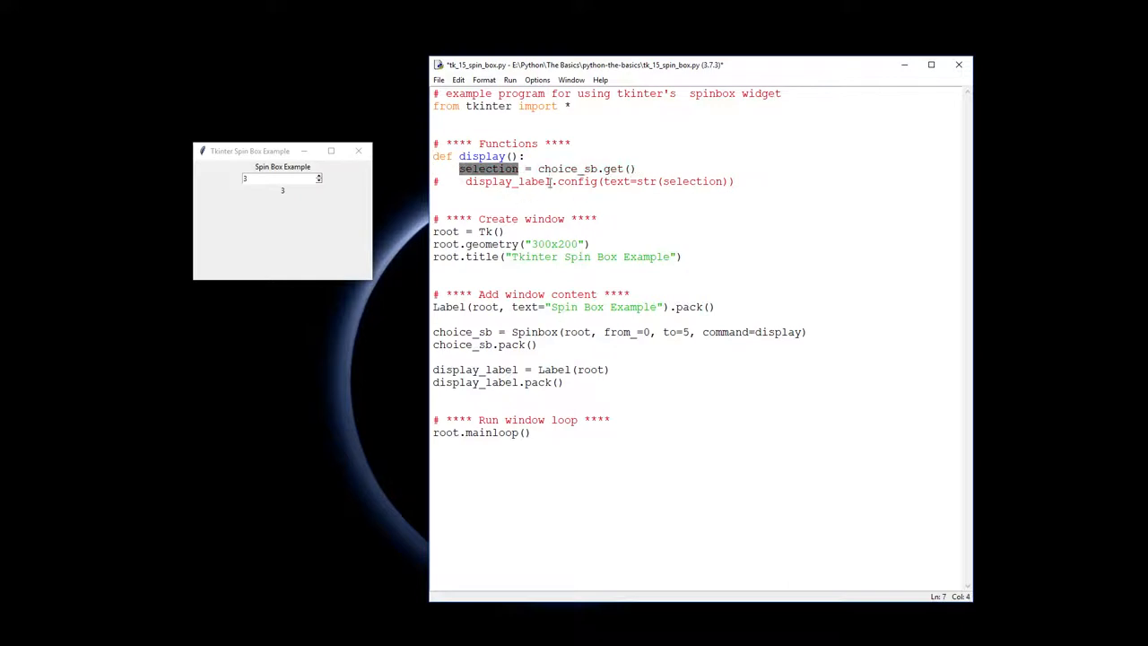
pyautogui.doubleClick(568, 169)
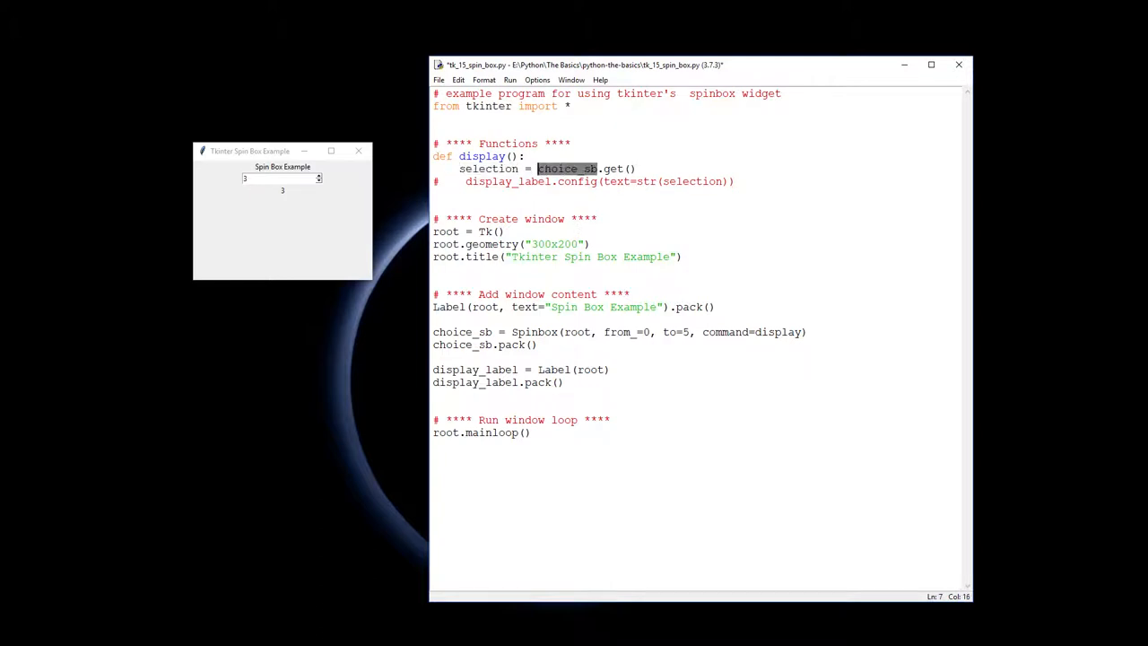
pyautogui.click(464, 331)
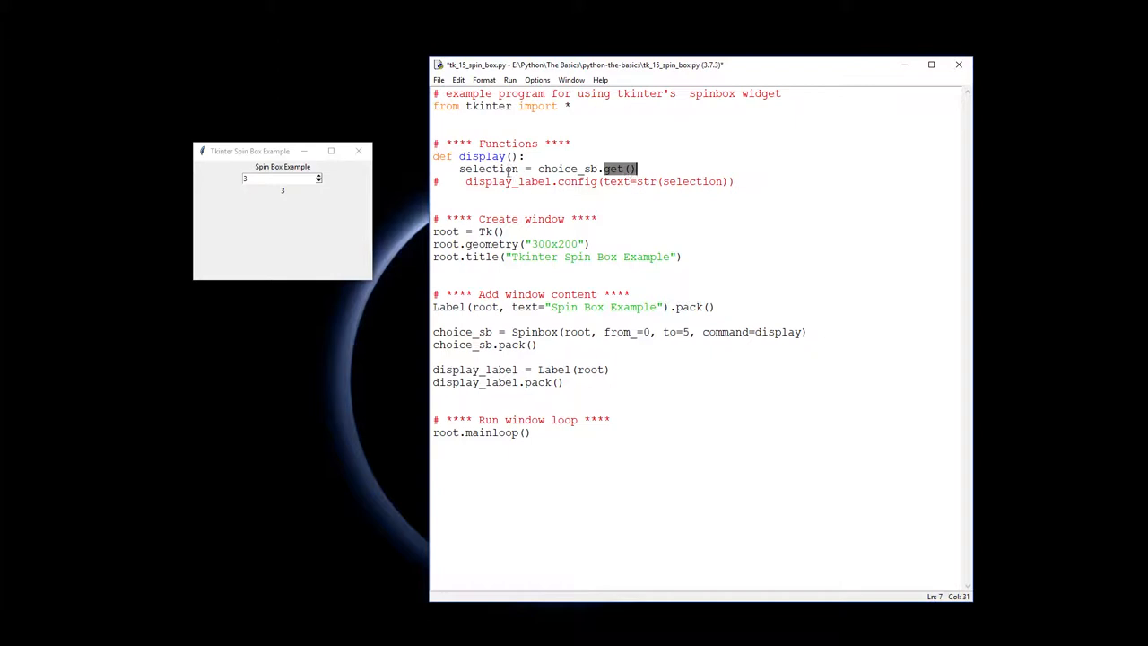
pyautogui.doubleClick(488, 169)
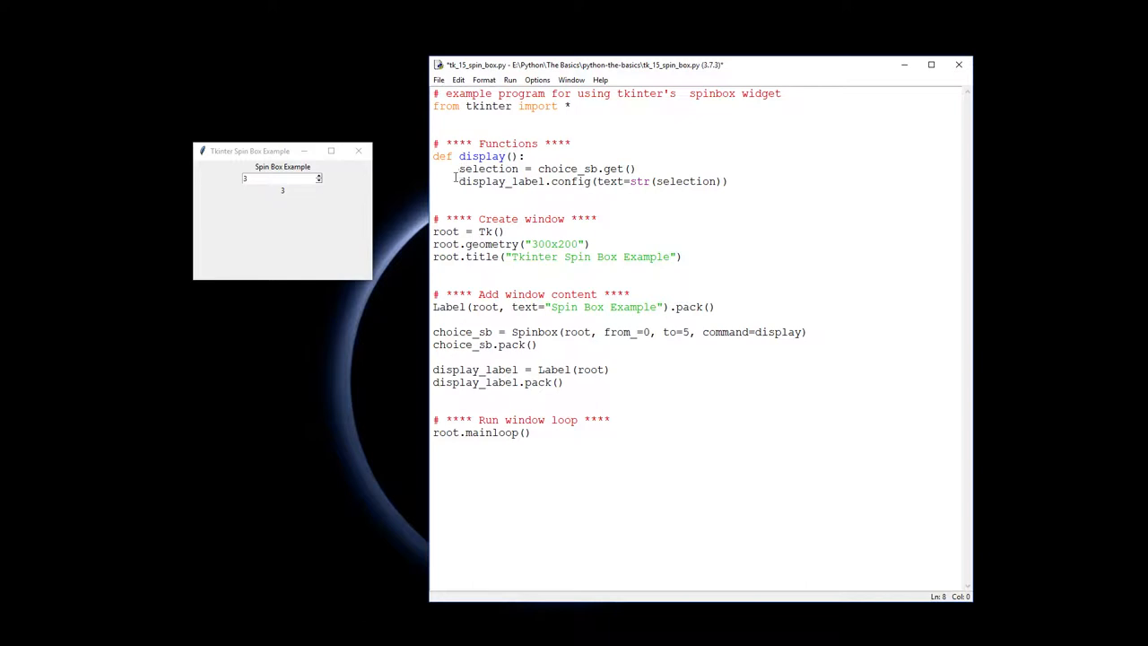
# Explain display_label.config(text=str(selection)) part by part, including where display_label is created
pyautogui.doubleClick(497, 182)
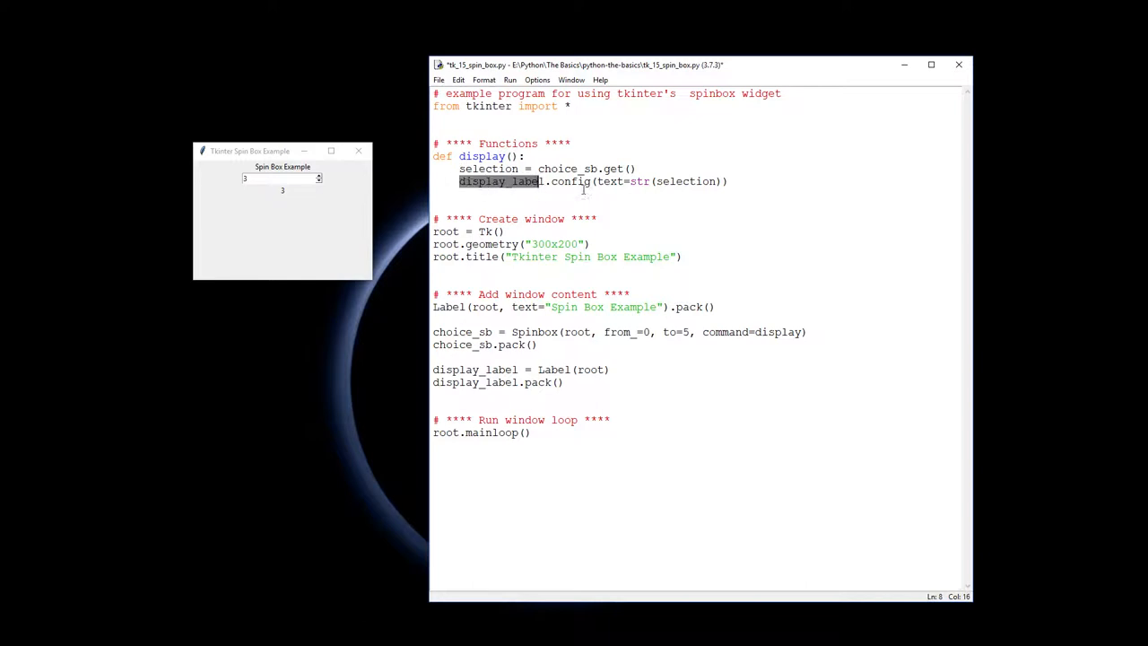
pyautogui.doubleClick(571, 181)
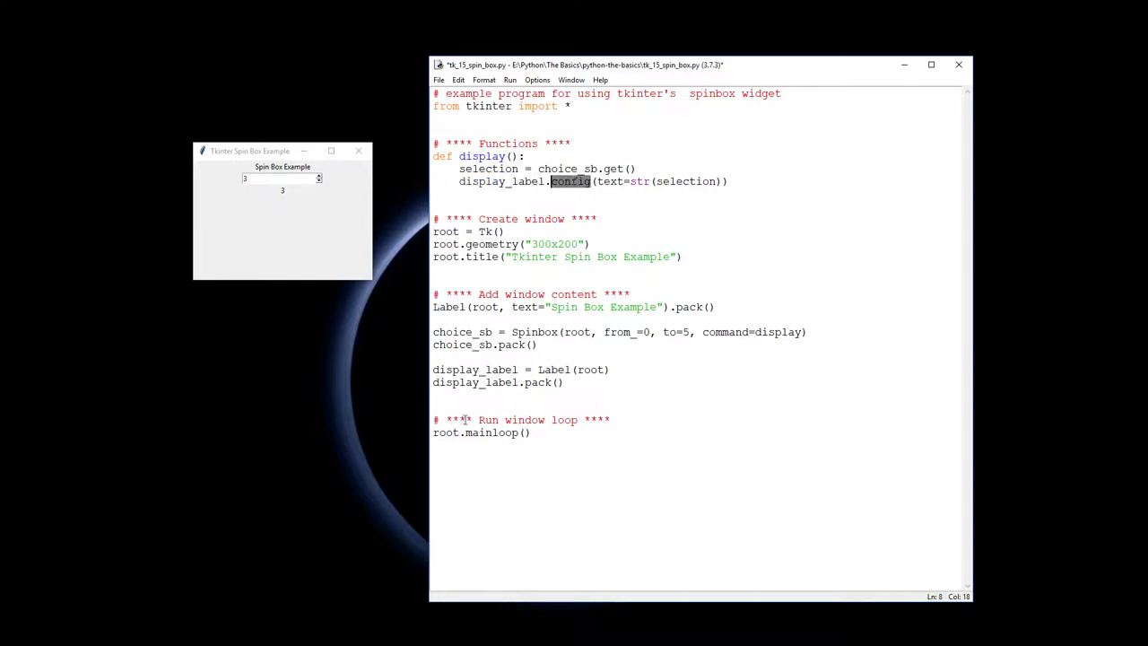
pyautogui.doubleClick(474, 369)
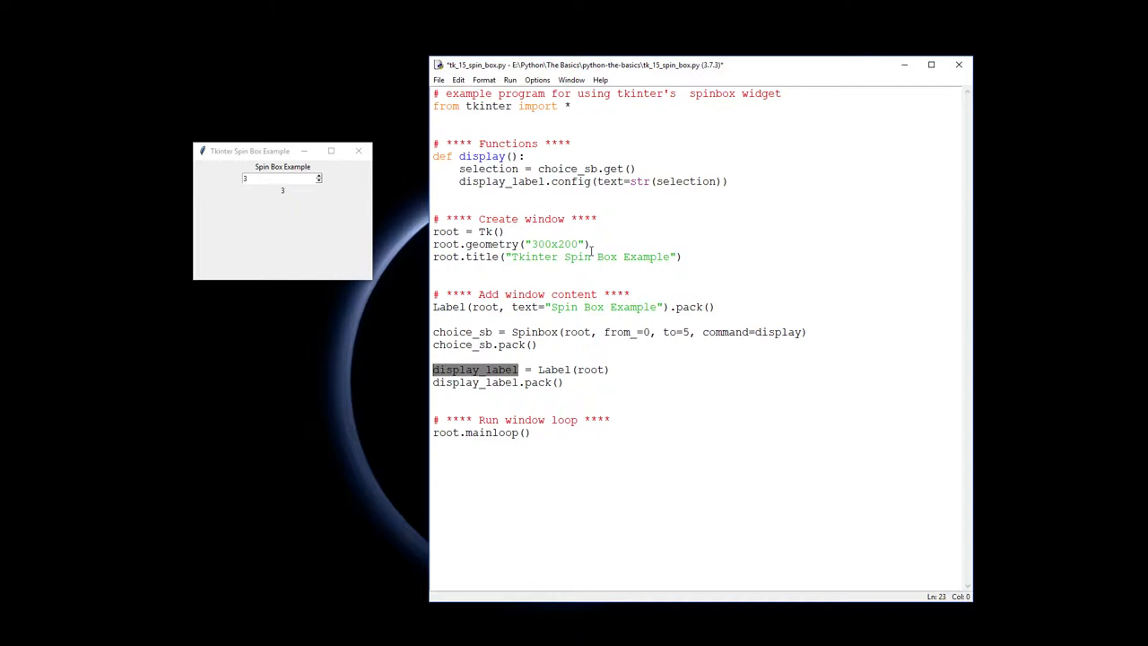
pyautogui.doubleClick(609, 181)
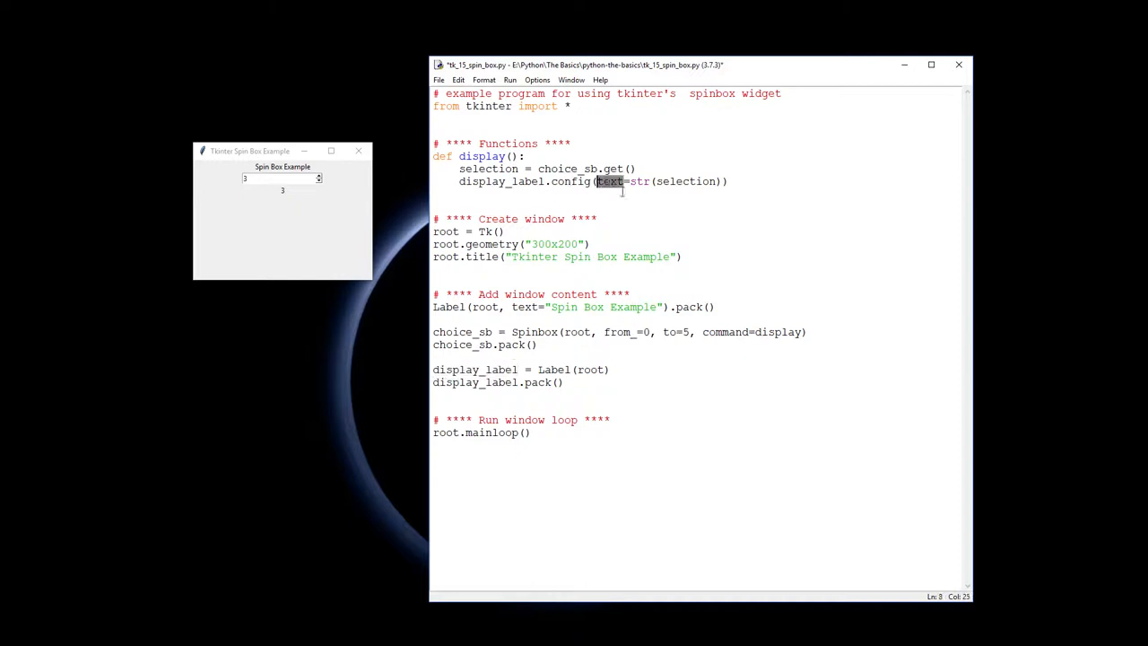
pyautogui.doubleClick(686, 181)
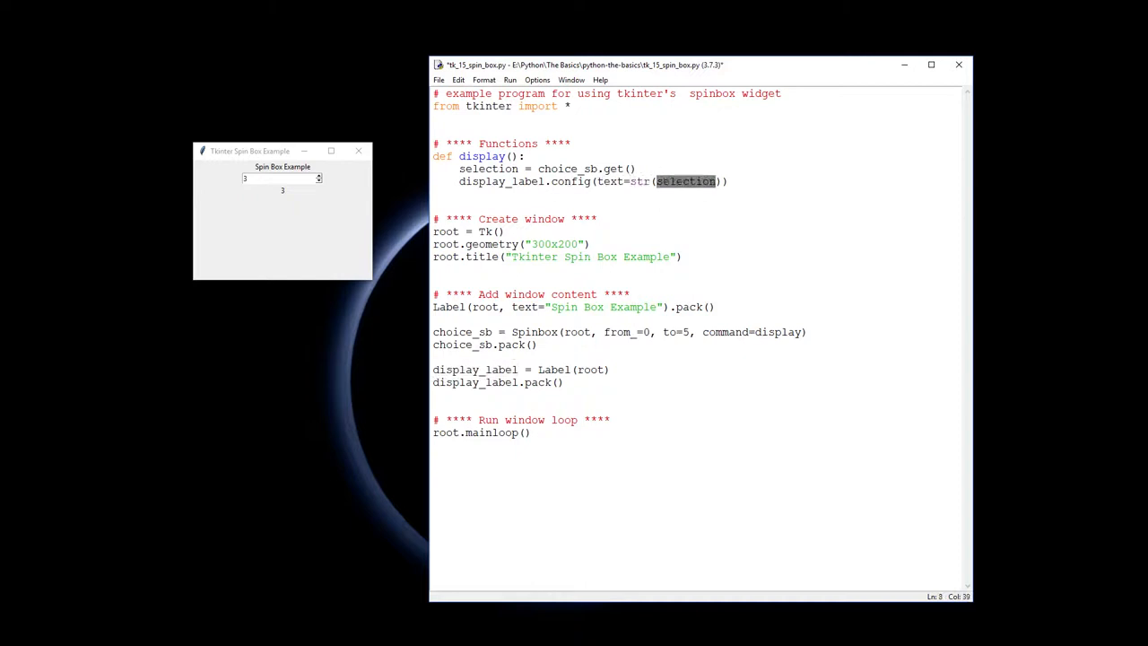
pyautogui.click(652, 425)
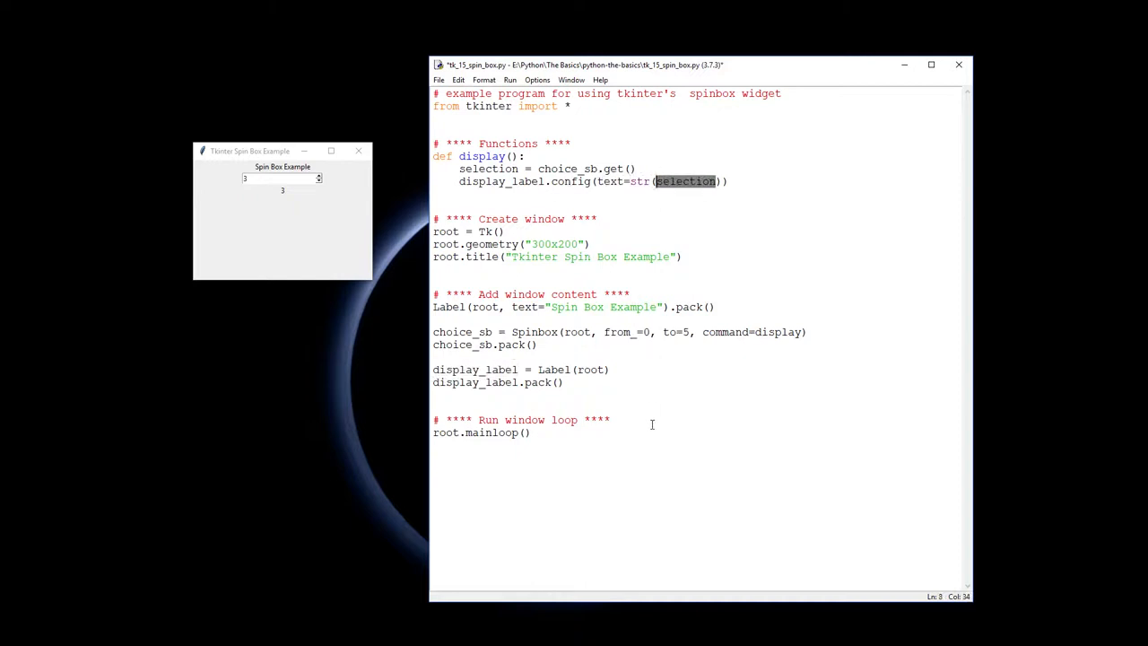
pyautogui.moveTo(316, 176)
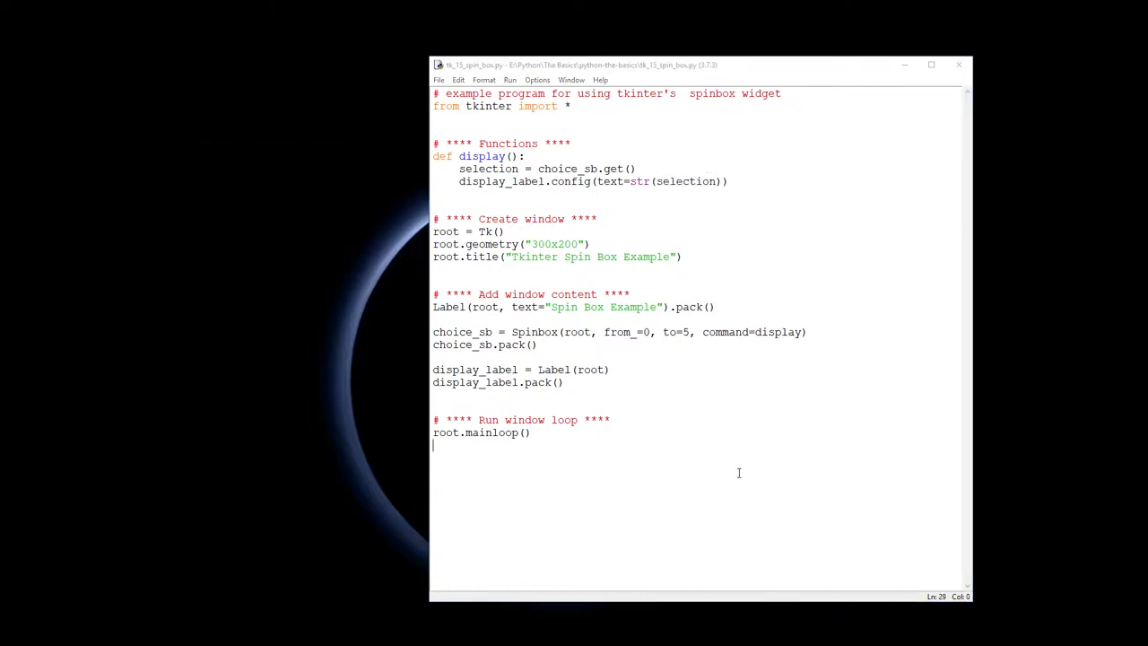
# Rerun the saved script and move the spin box to 1, then back to 0
pyautogui.click(509, 80)
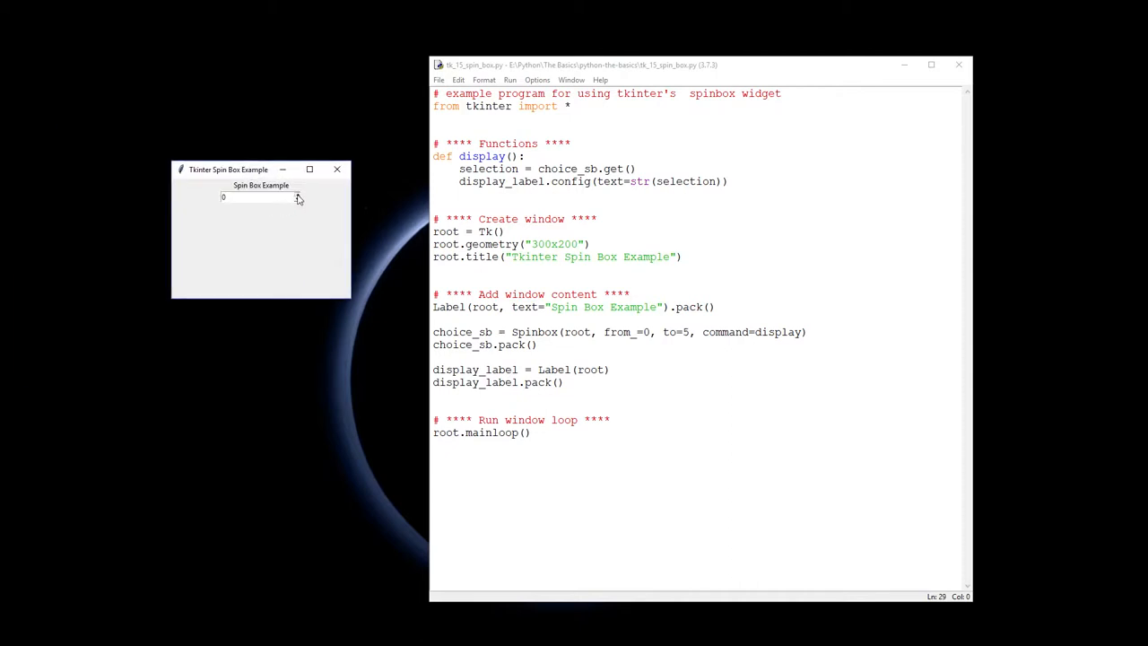
pyautogui.click(298, 194)
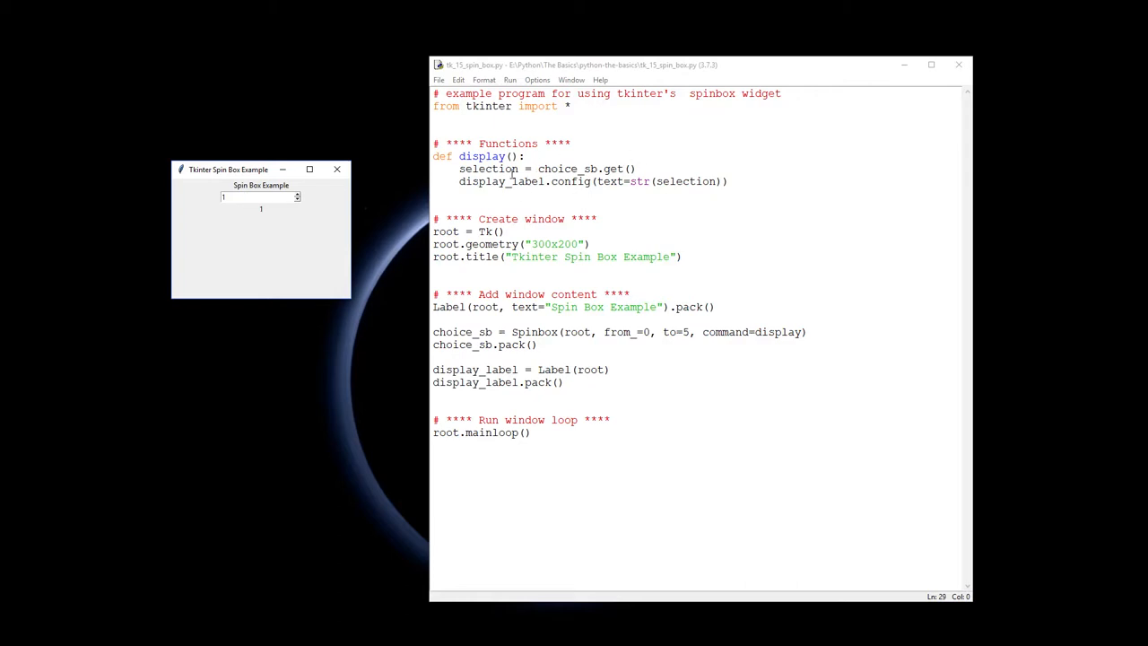
pyautogui.moveTo(388, 434)
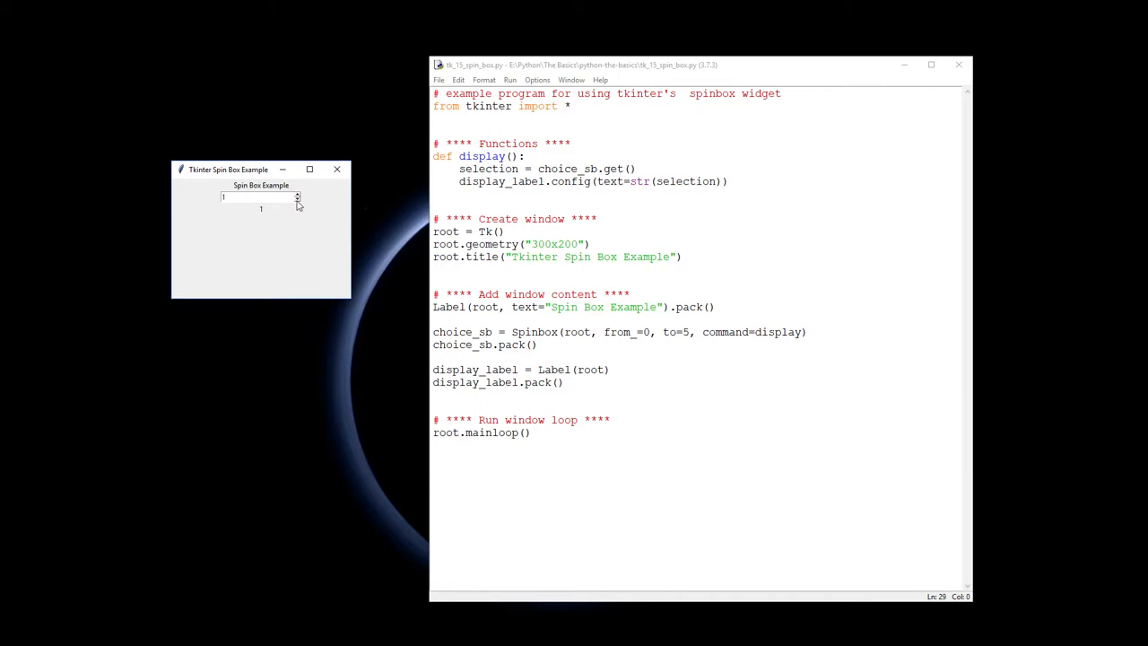
pyautogui.click(298, 200)
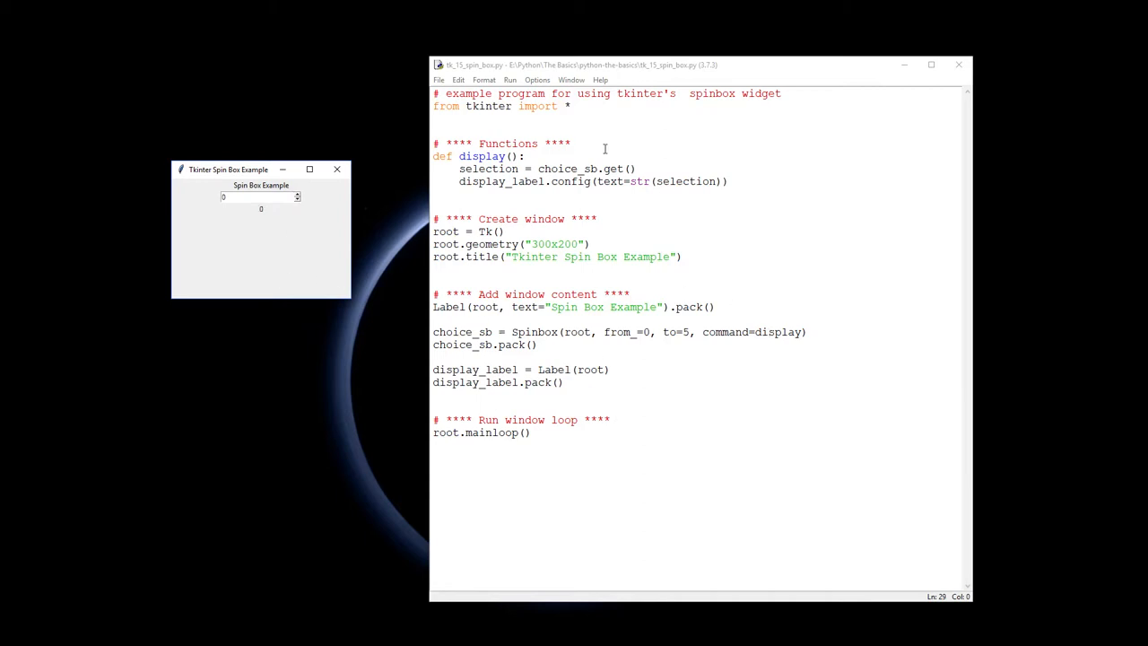
pyautogui.moveTo(393, 550)
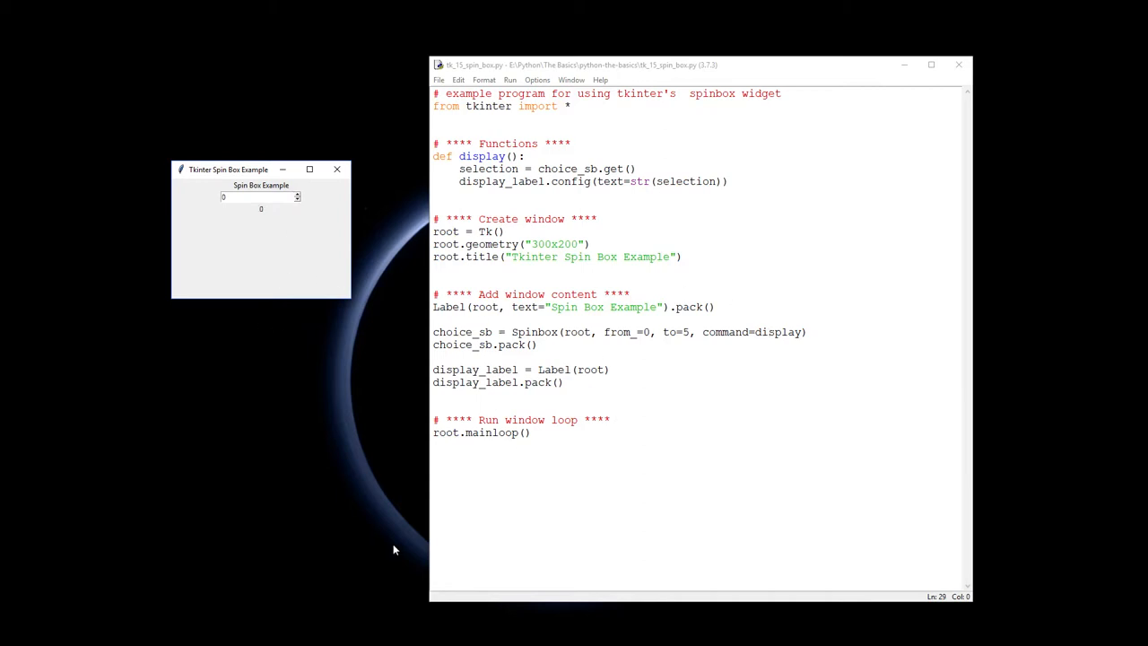